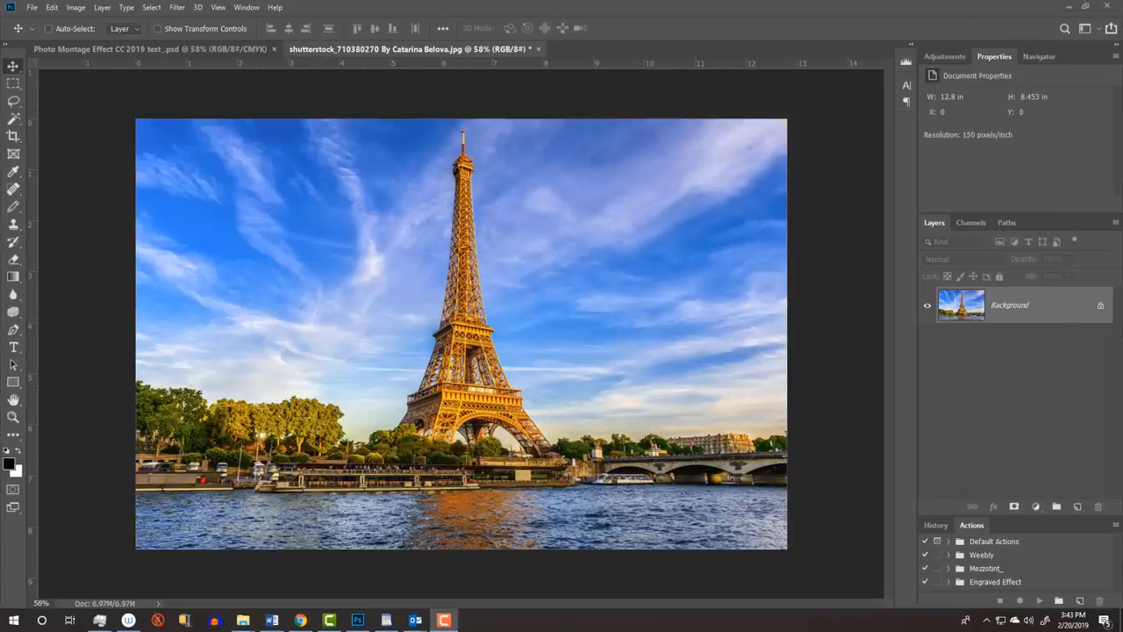
mouse_move(1009, 583)
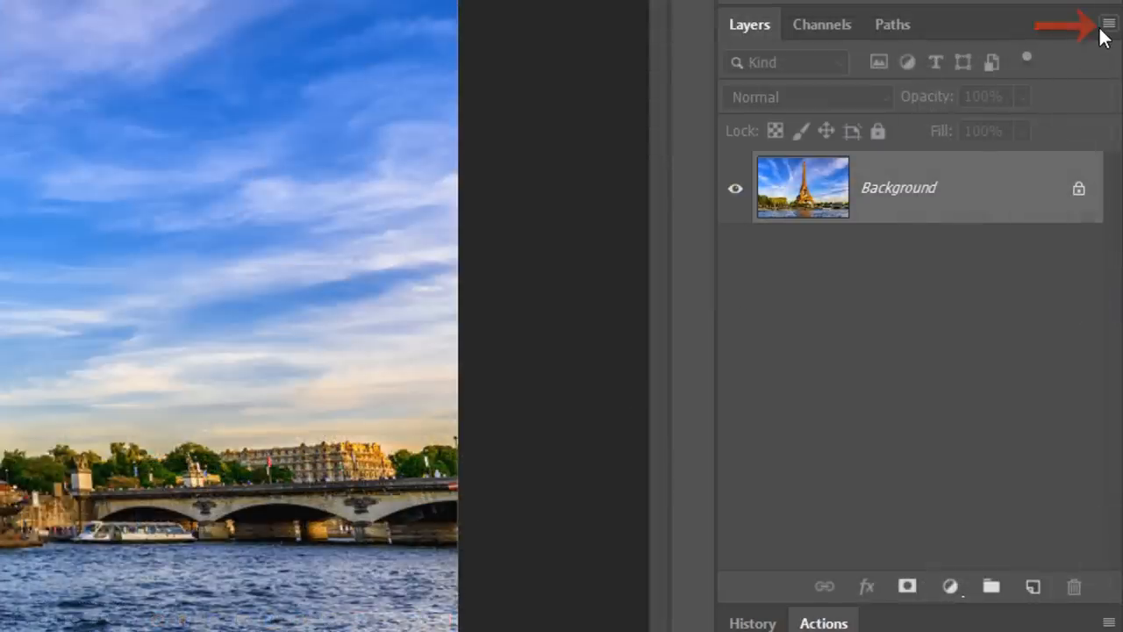
Step: Convert the Eiffel Tower photo layer to a smart object and duplicate it with Ctrl+J
click(1109, 24)
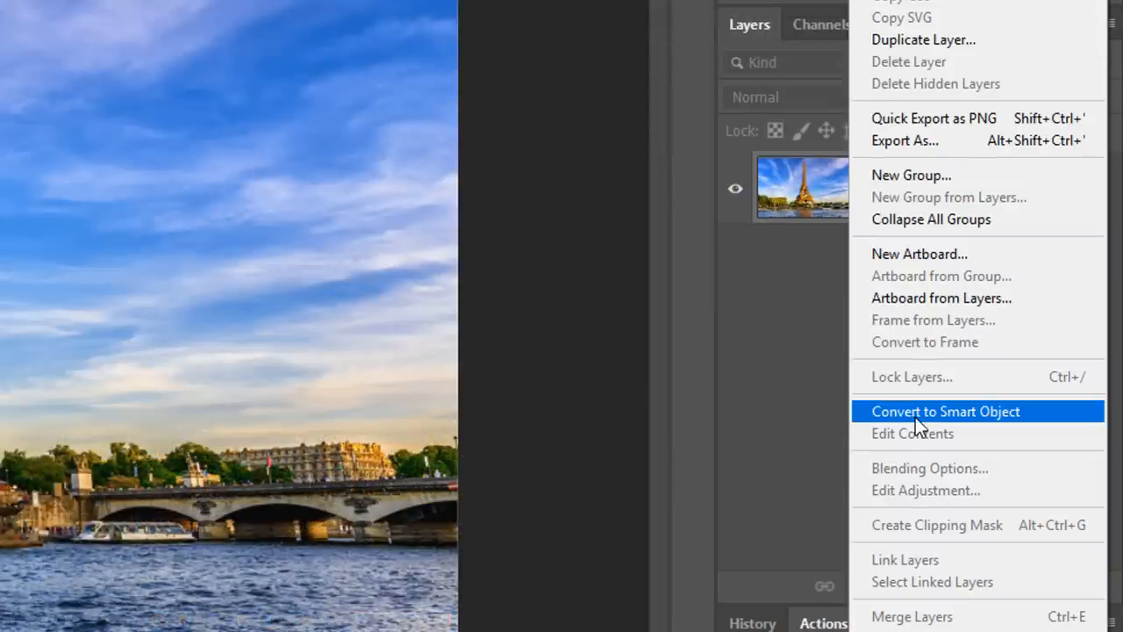
click(945, 410)
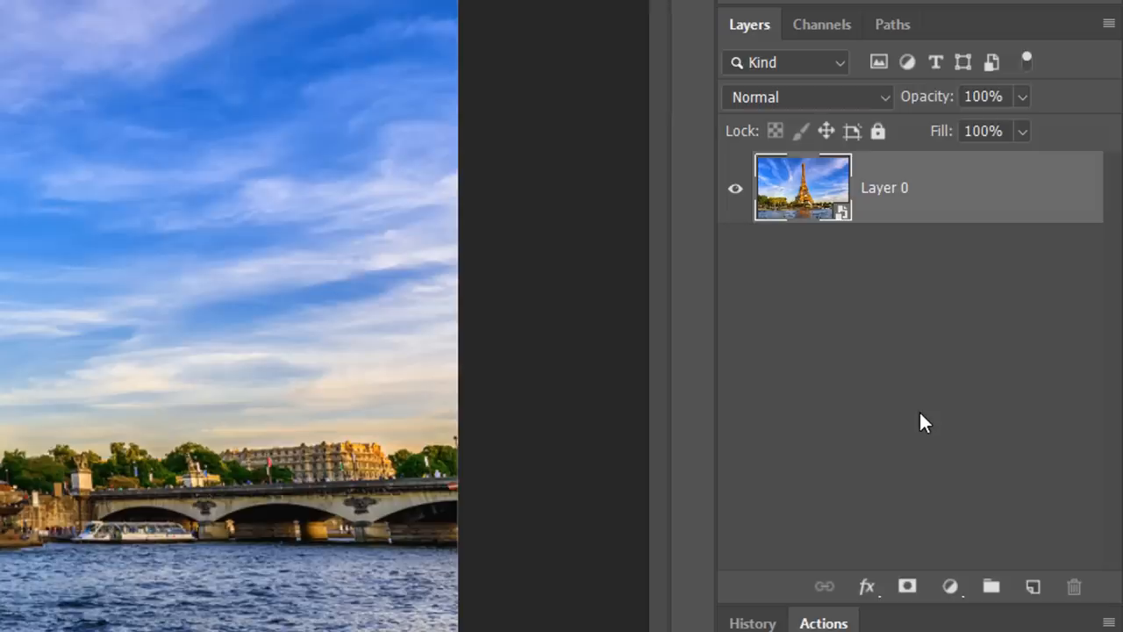
key(ctrl+j)
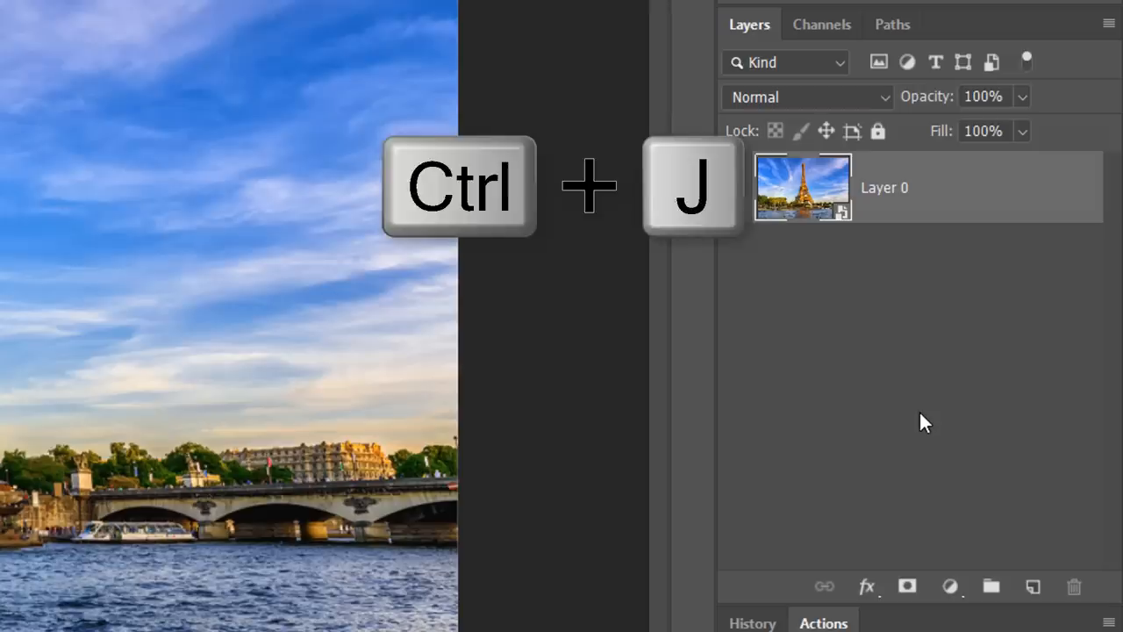
key(ctrl+j)
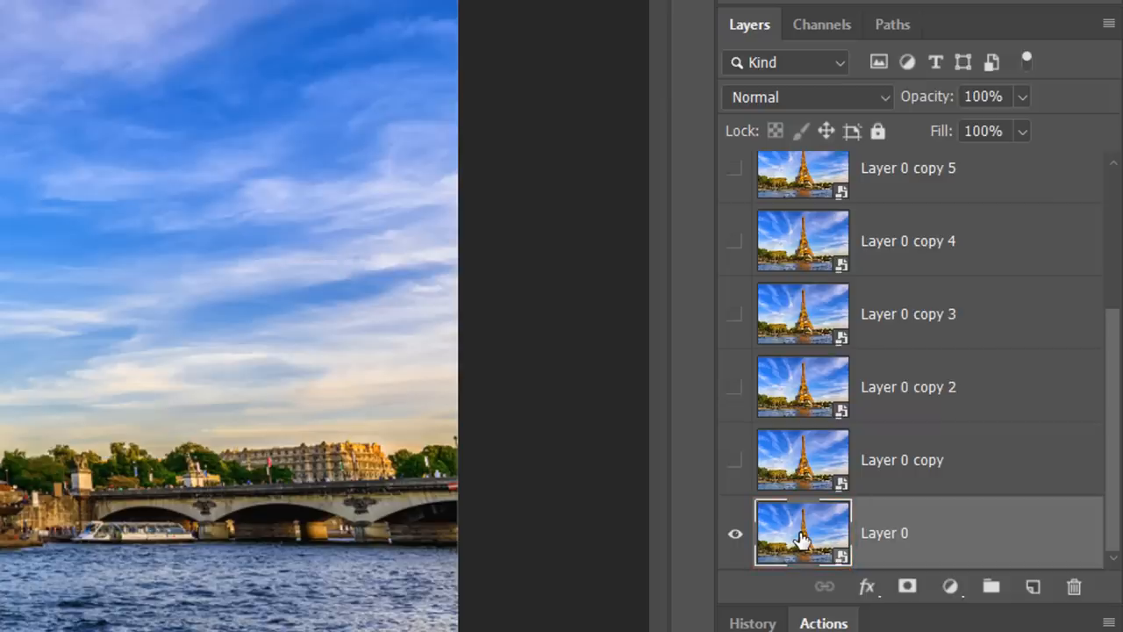
mouse_move(947, 586)
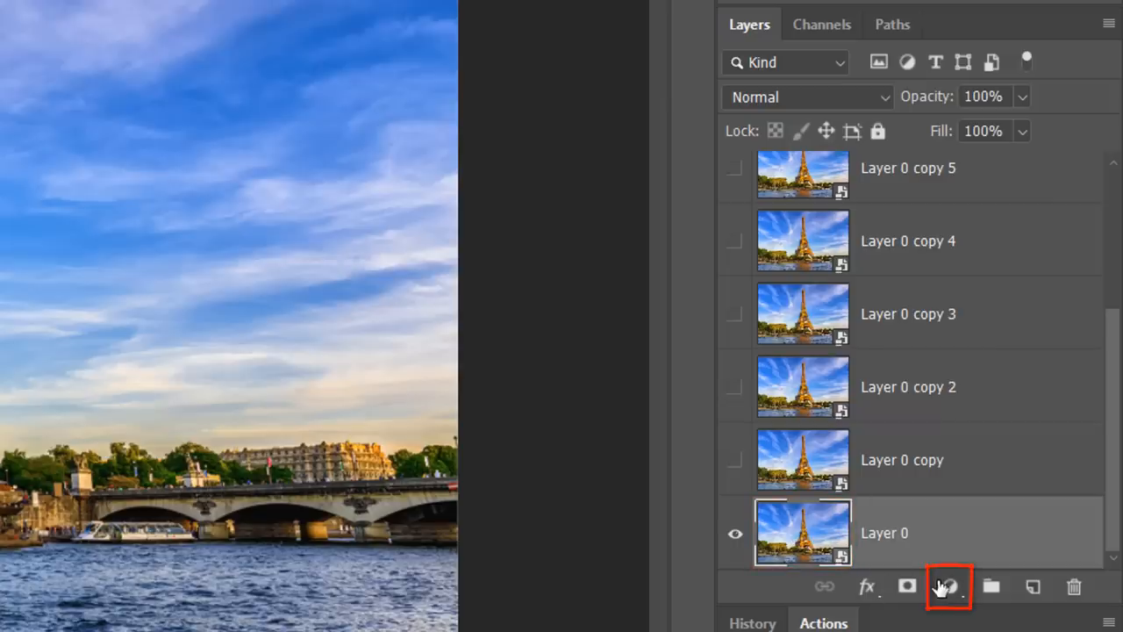
Step: Add a Black & White adjustment over the base photo and reveal Layer 0 copy
click(946, 587)
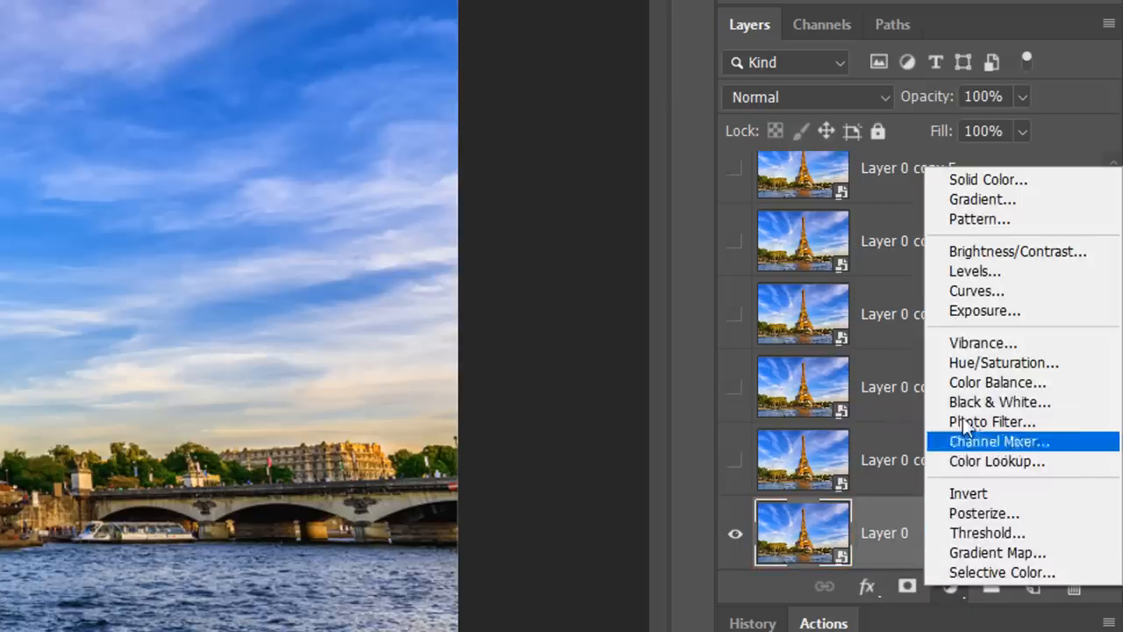
click(1000, 400)
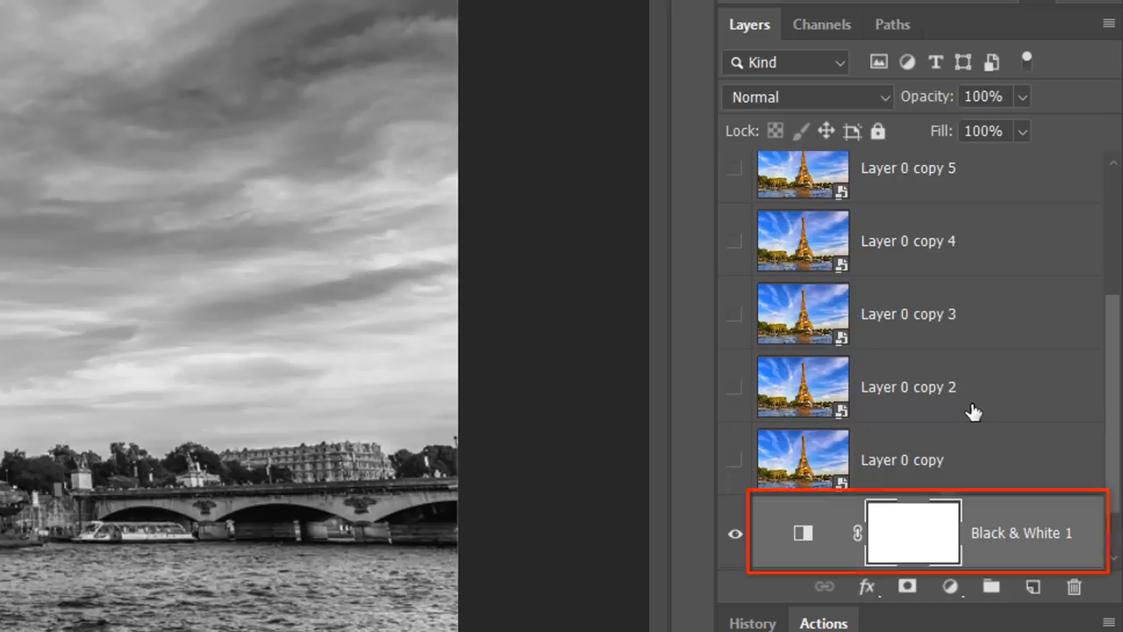
click(735, 460)
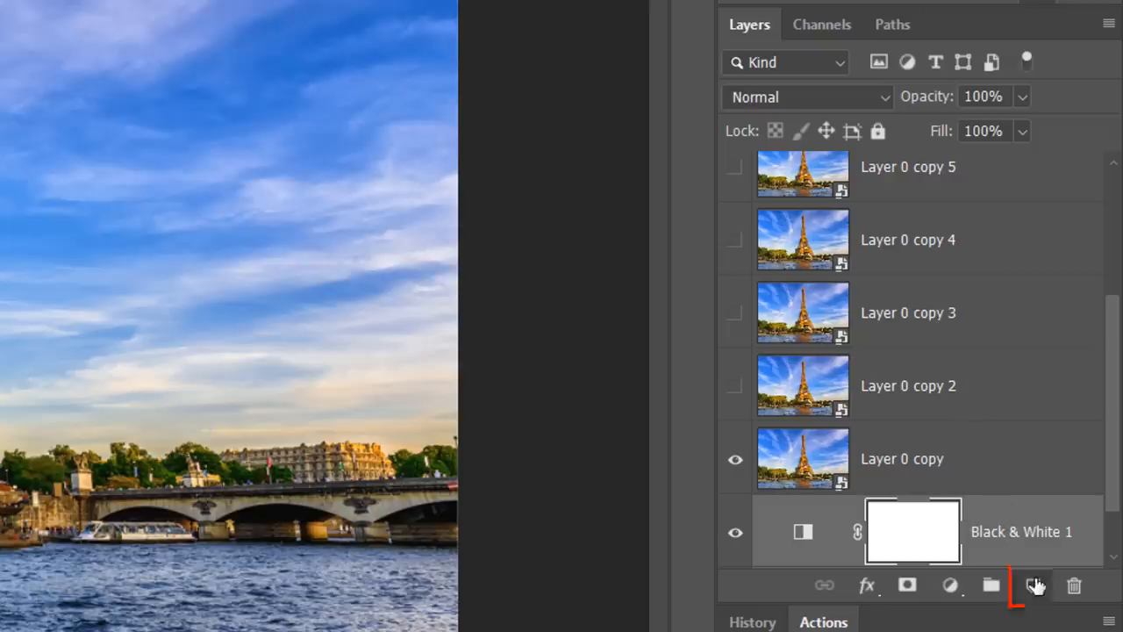
Step: Fill a square selection over the tower with default black on a new layer
click(1035, 586)
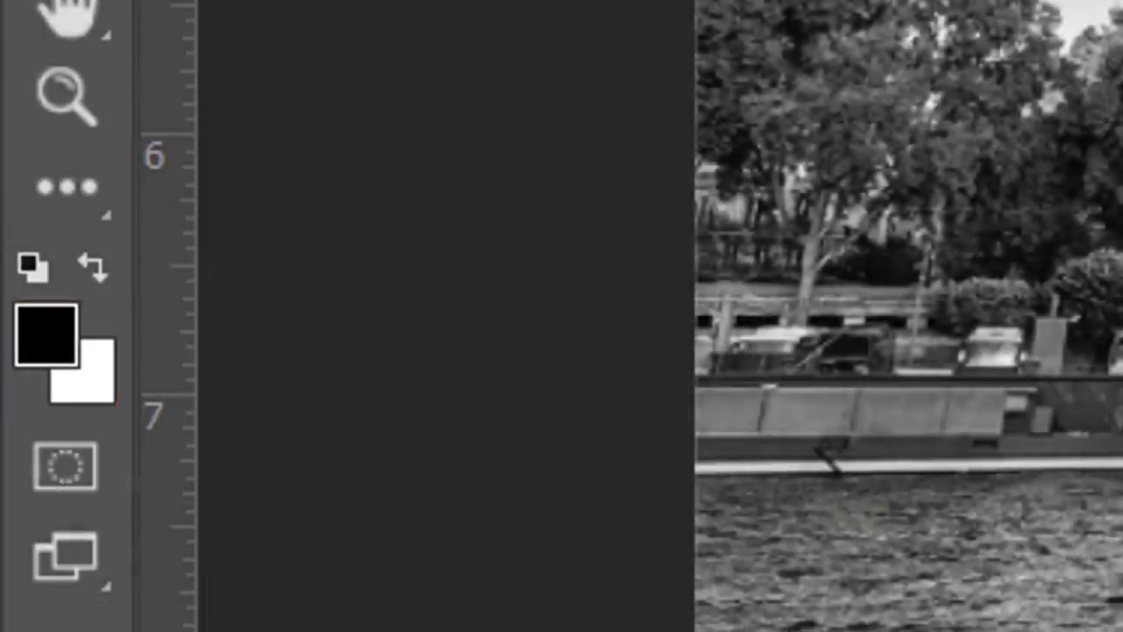
key(d)
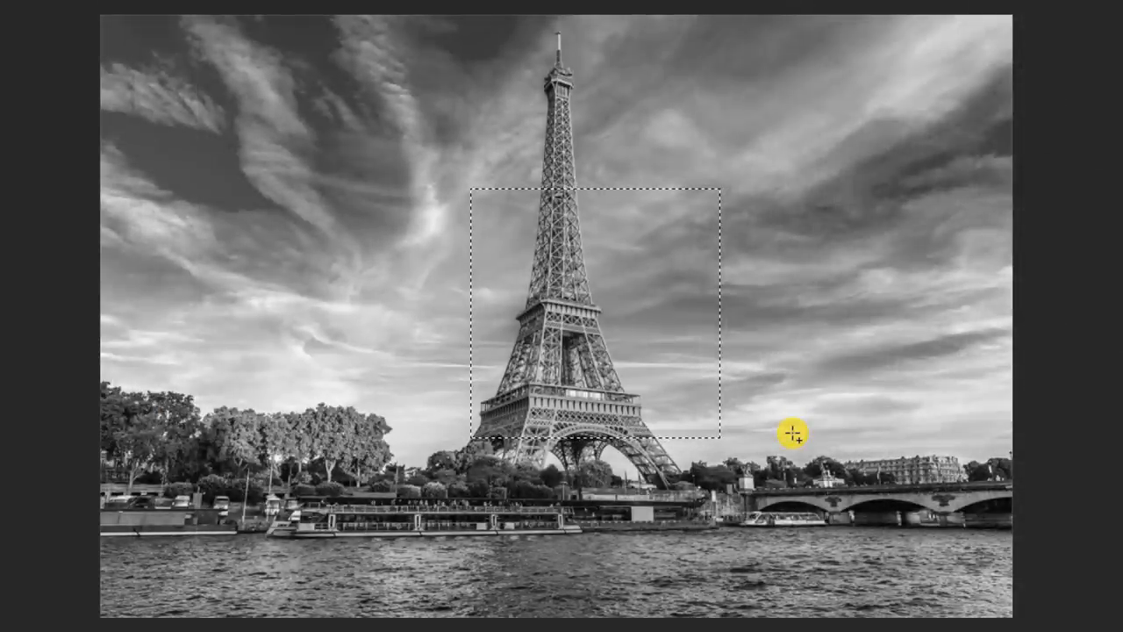
key(alt+delete)
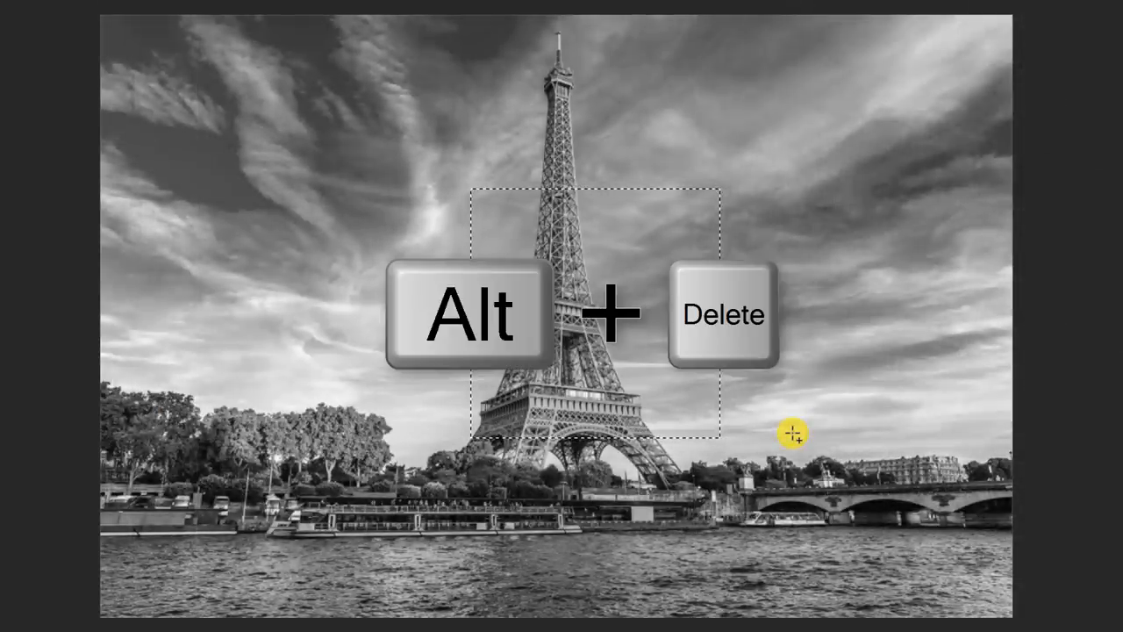
click(309, 14)
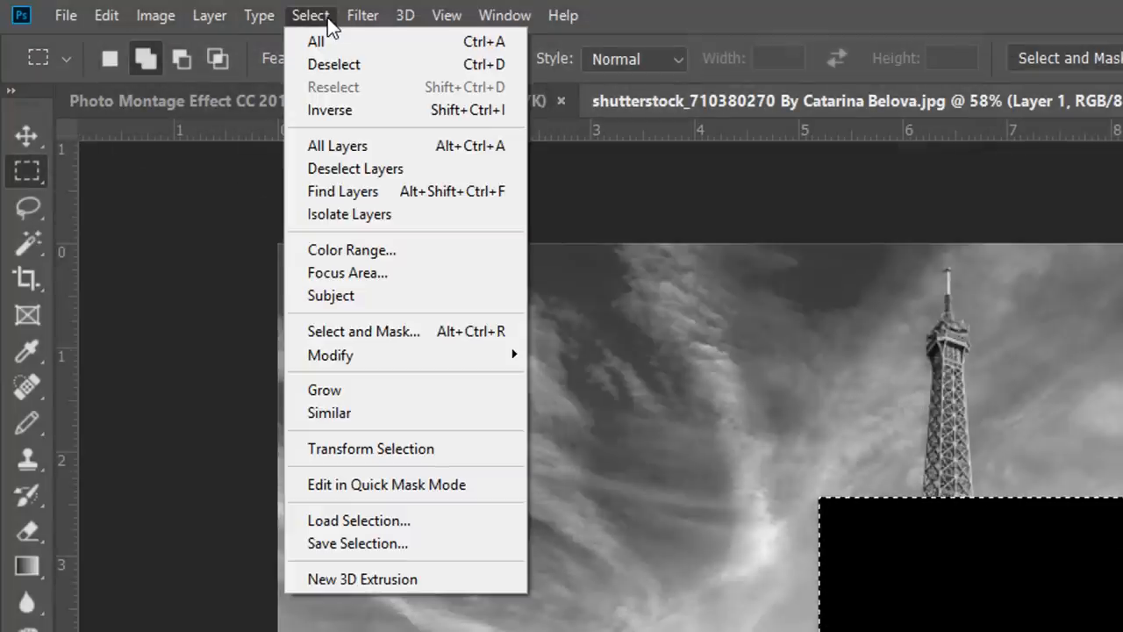
mouse_move(370, 450)
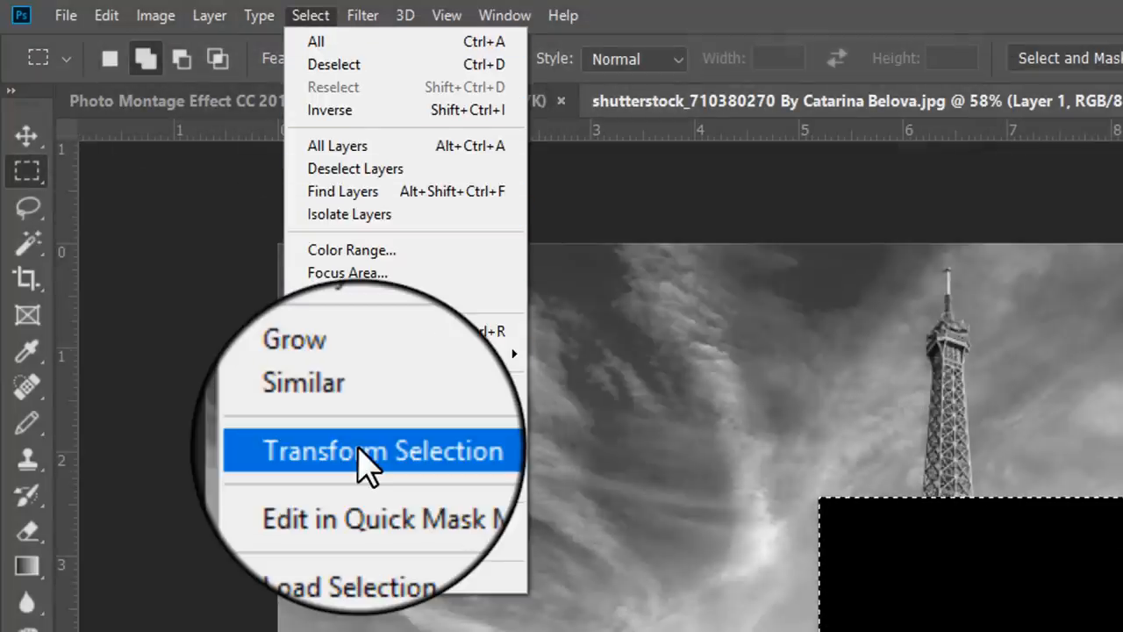
Step: Transform the selection outward evenly and stretch its bottom edge down past the square
click(381, 449)
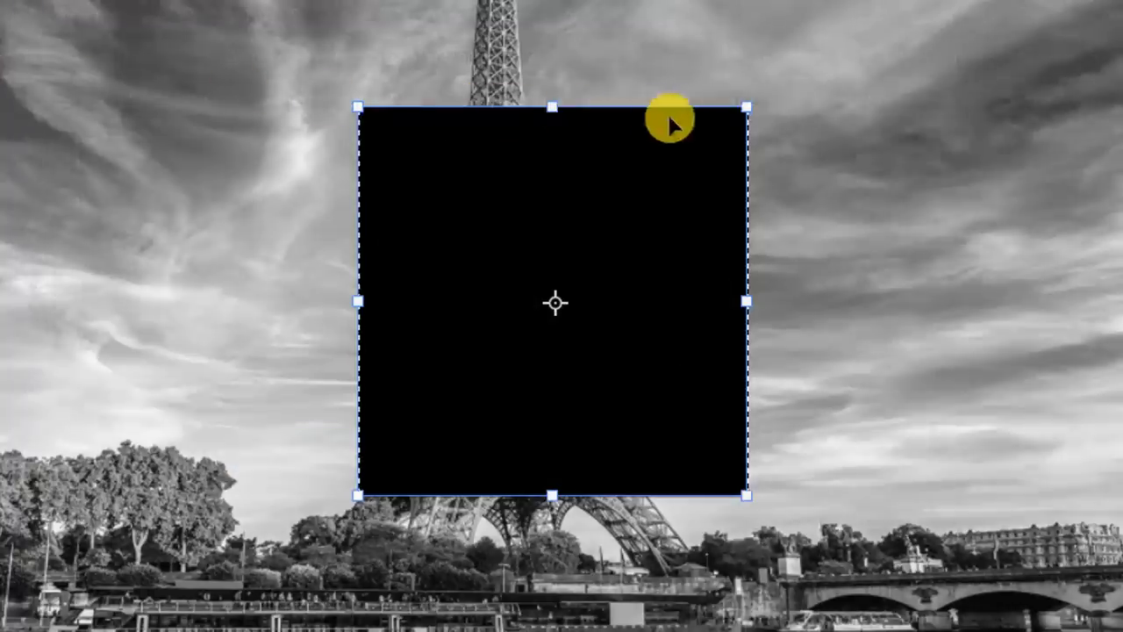
mouse_move(751, 109)
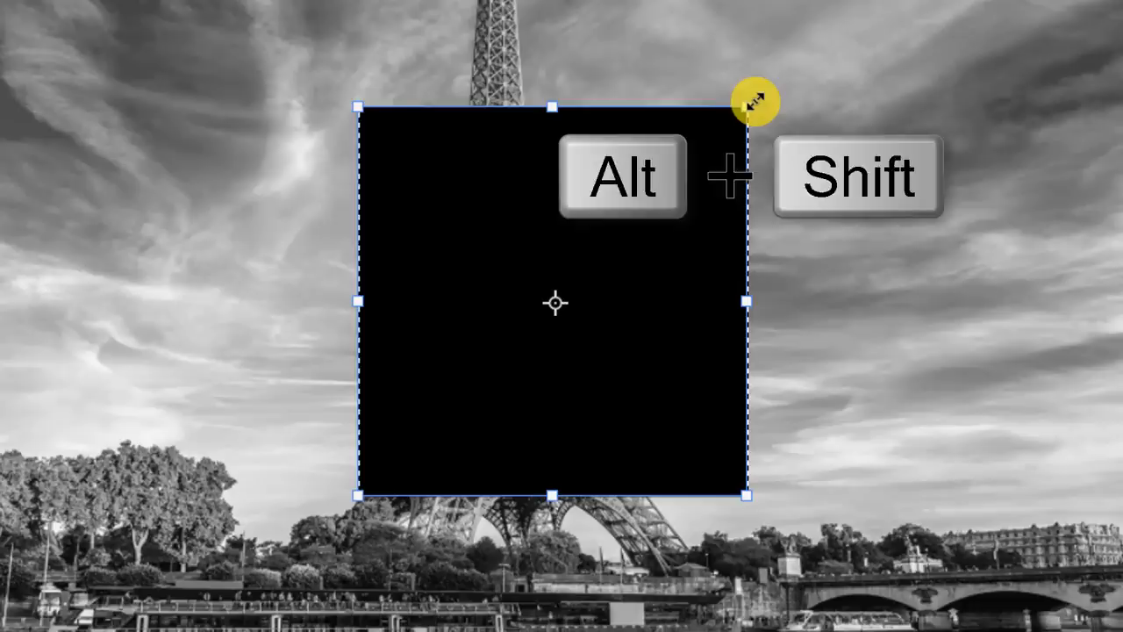
drag(751, 104, 775, 91)
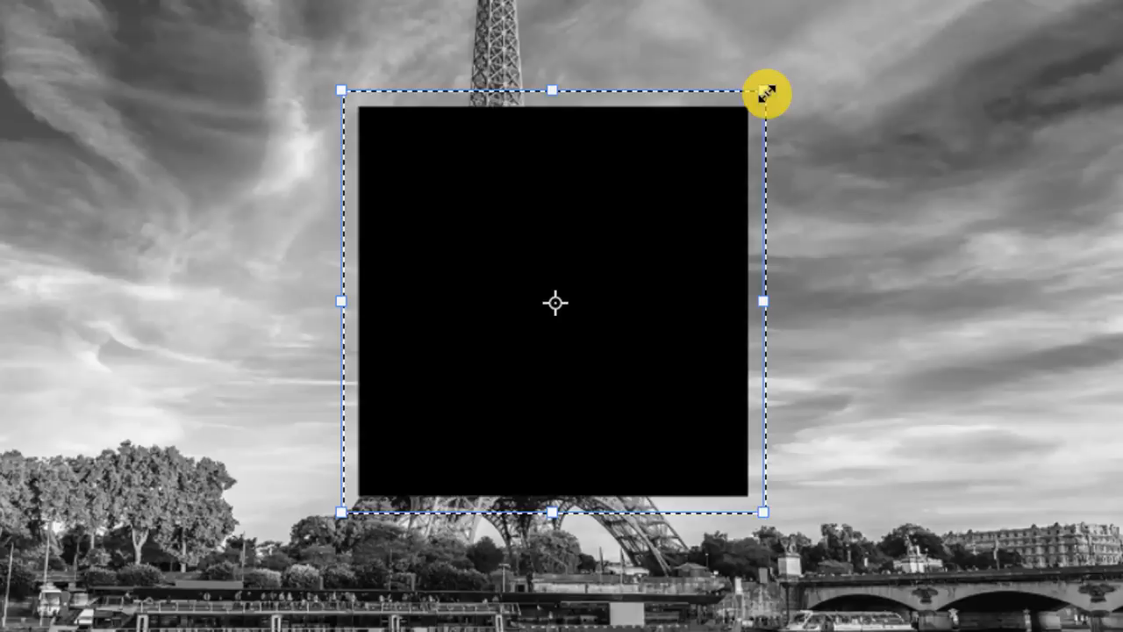
key(alt)
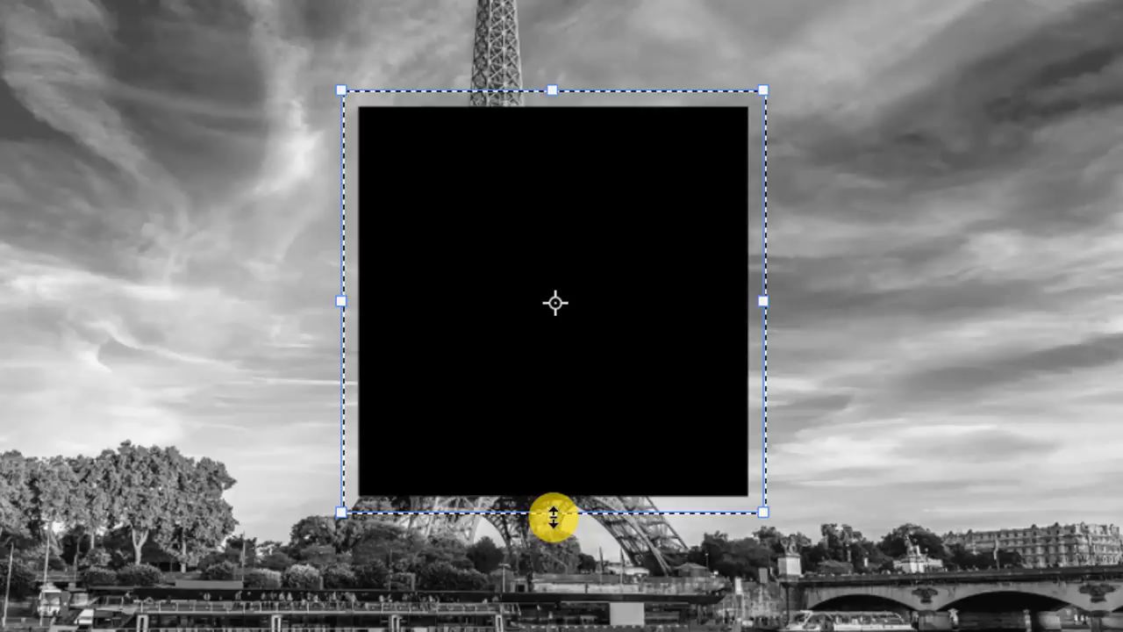
drag(551, 517, 551, 558)
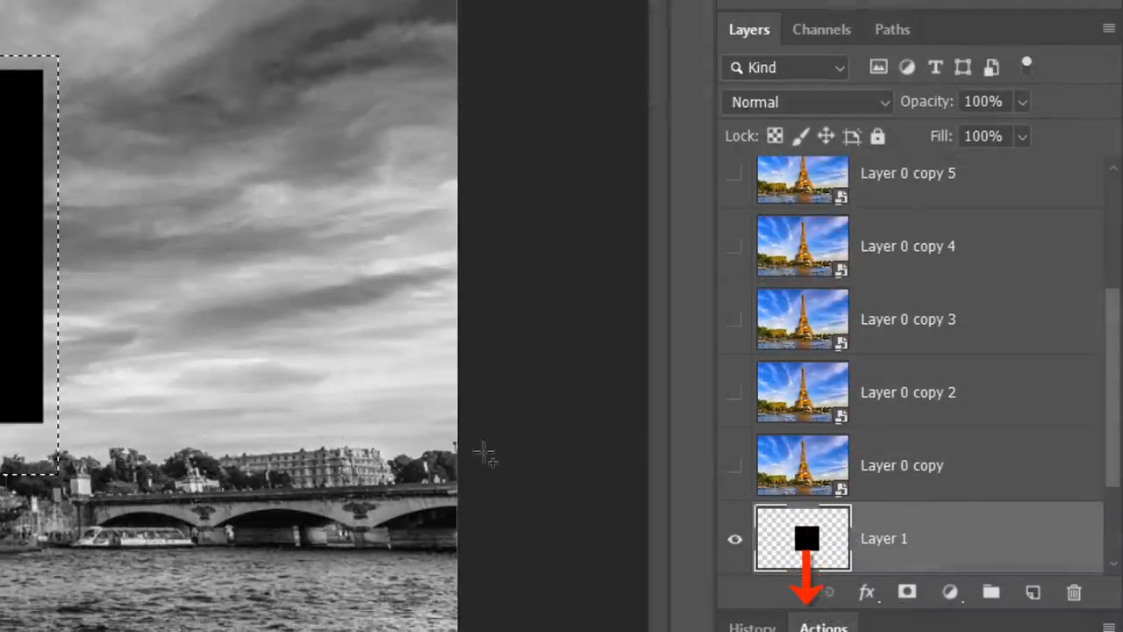
Step: Add Layer 2 beneath the black square and fill the enlarged selection with white
click(949, 591)
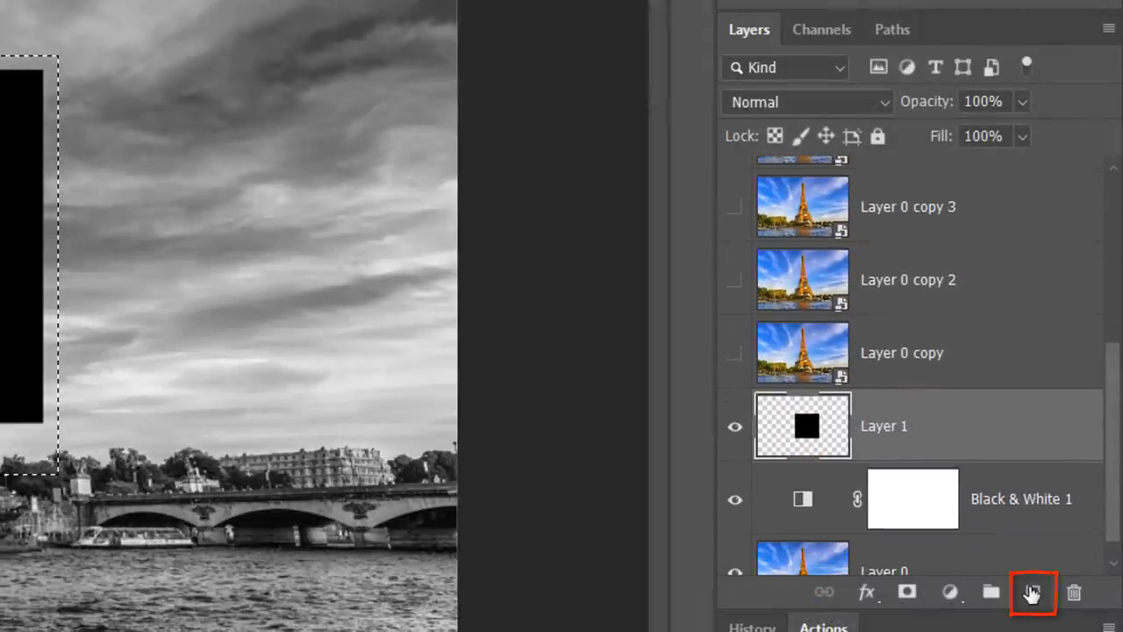
click(1032, 591)
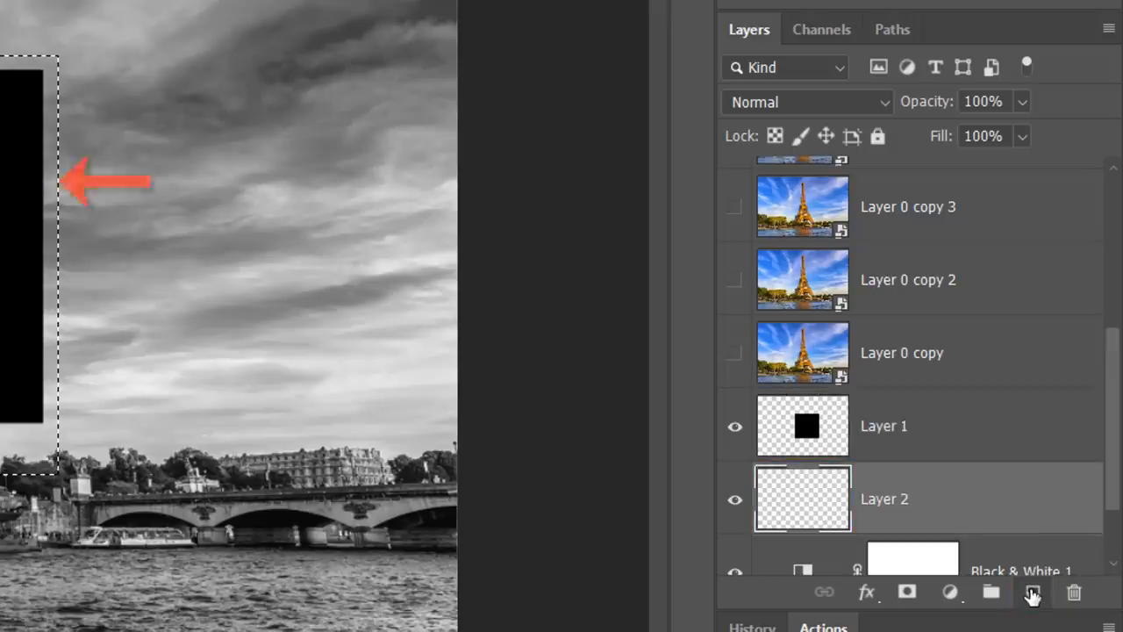
click(1032, 593)
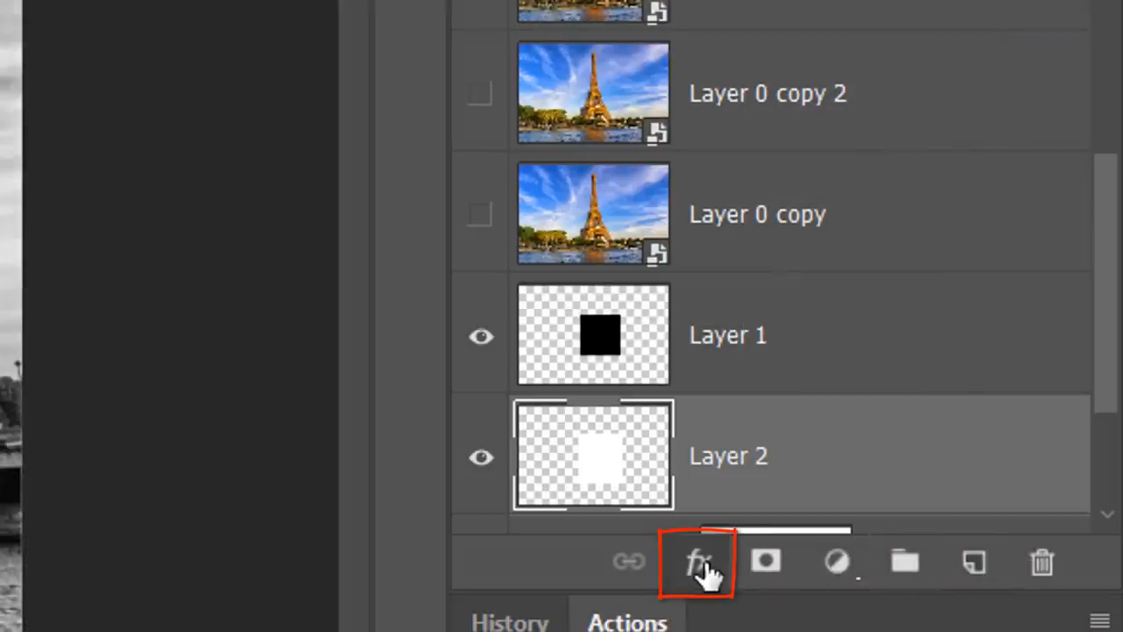
Step: Apply a layer style to the white frame layer via the fx icon
click(699, 561)
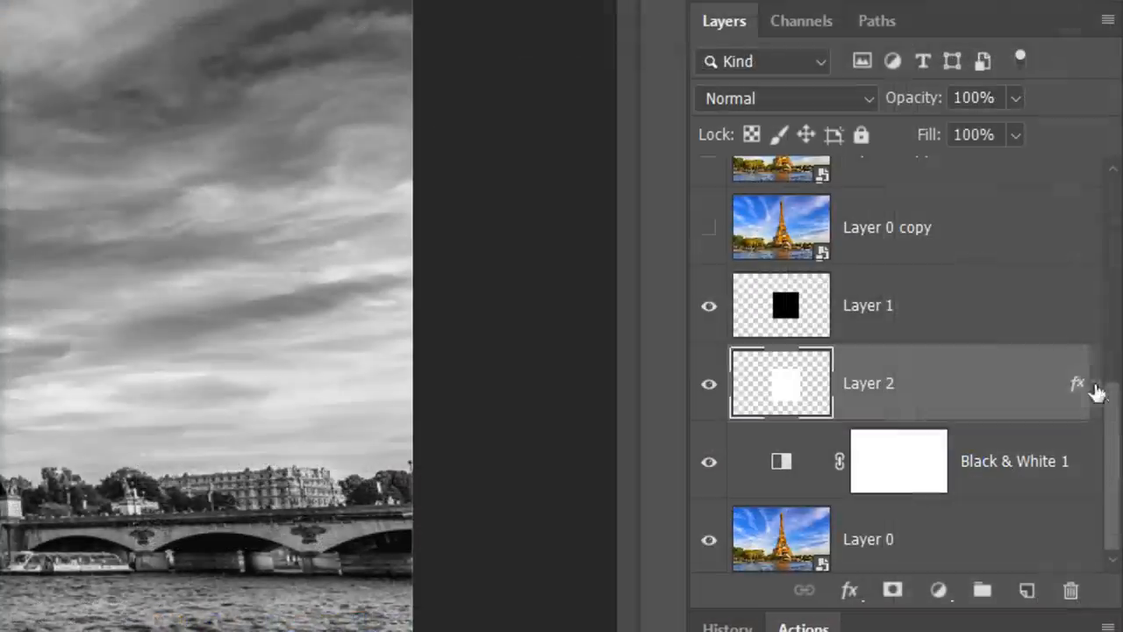
Step: Drag the square snapshot frame up over the top section of the tower
click(912, 305)
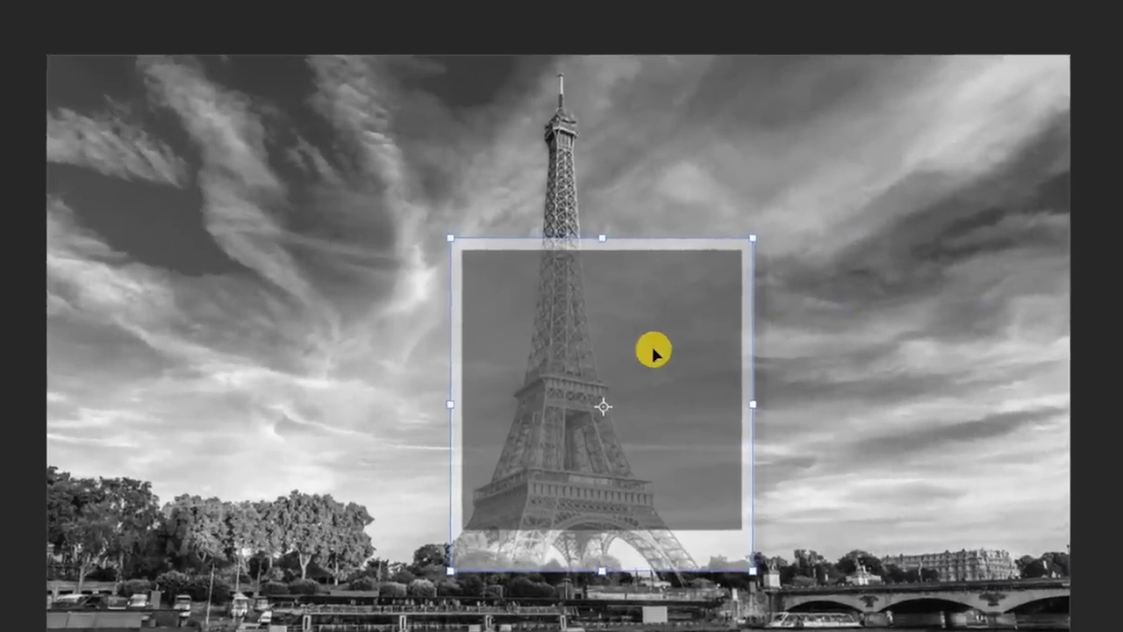
drag(652, 351, 583, 193)
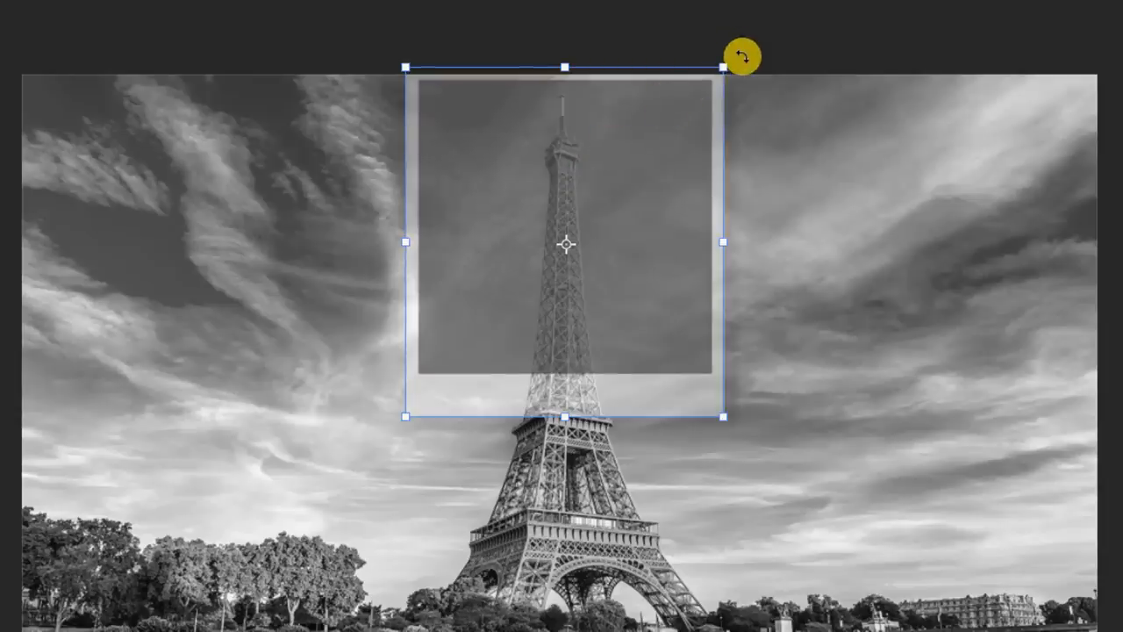
drag(741, 54, 751, 167)
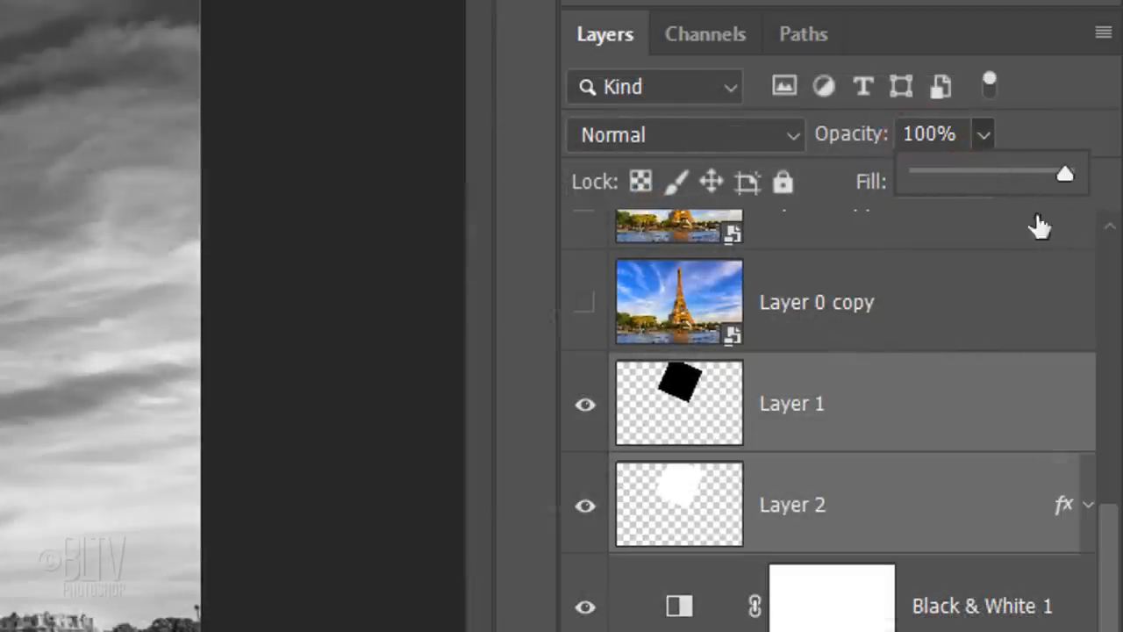
Step: Load Layer 1's tilted square as a selection and add it as a mask on Layer 0 copy
click(678, 402)
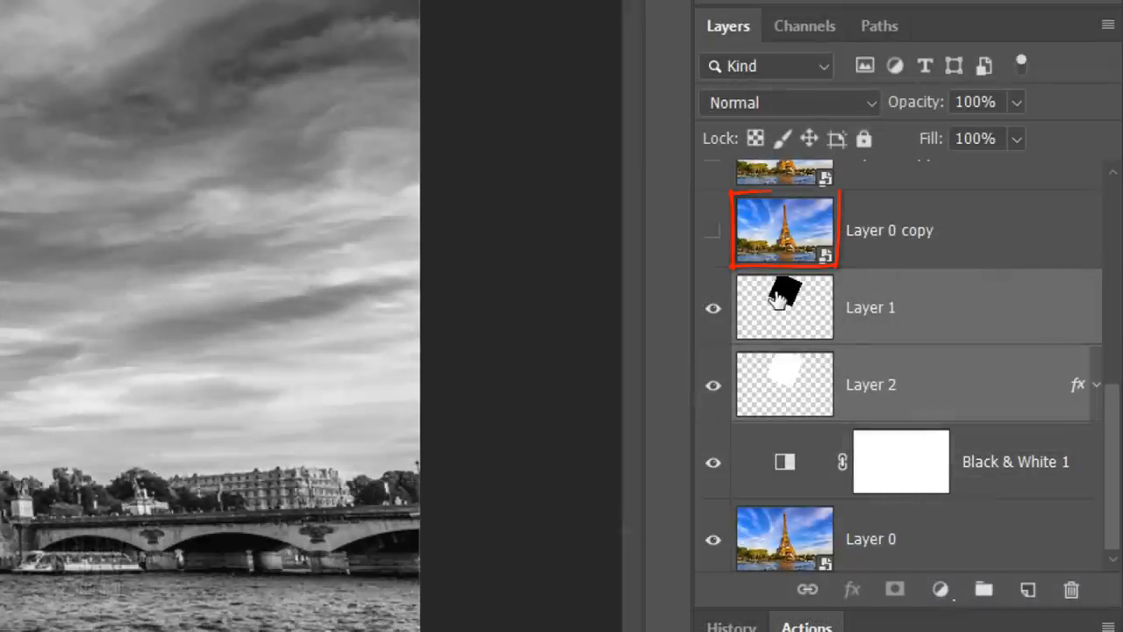
click(713, 235)
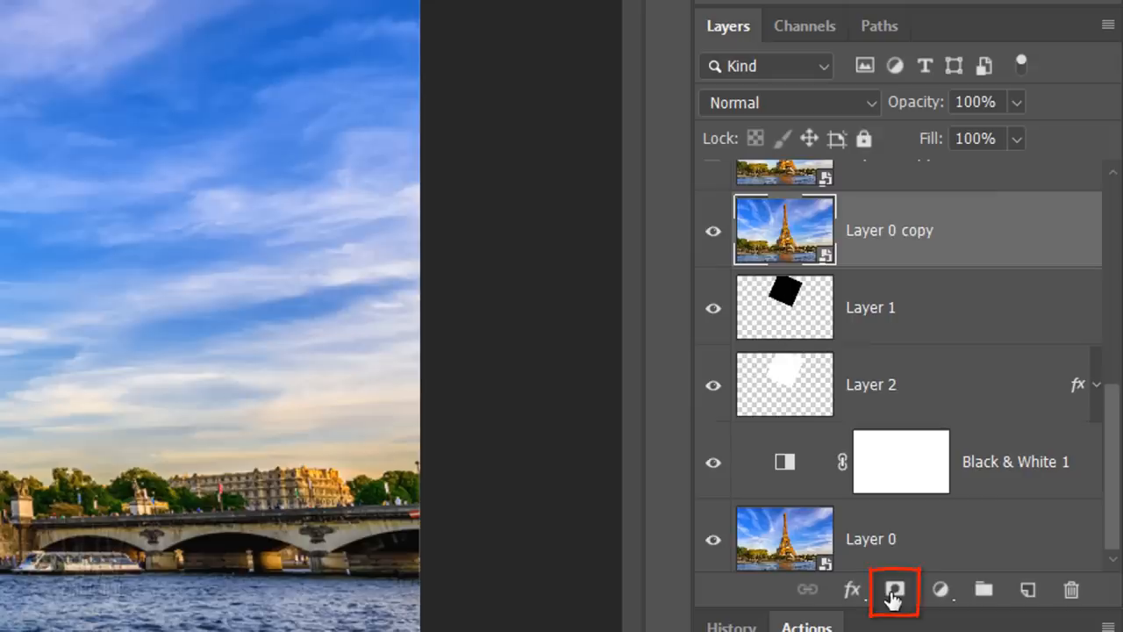
click(895, 589)
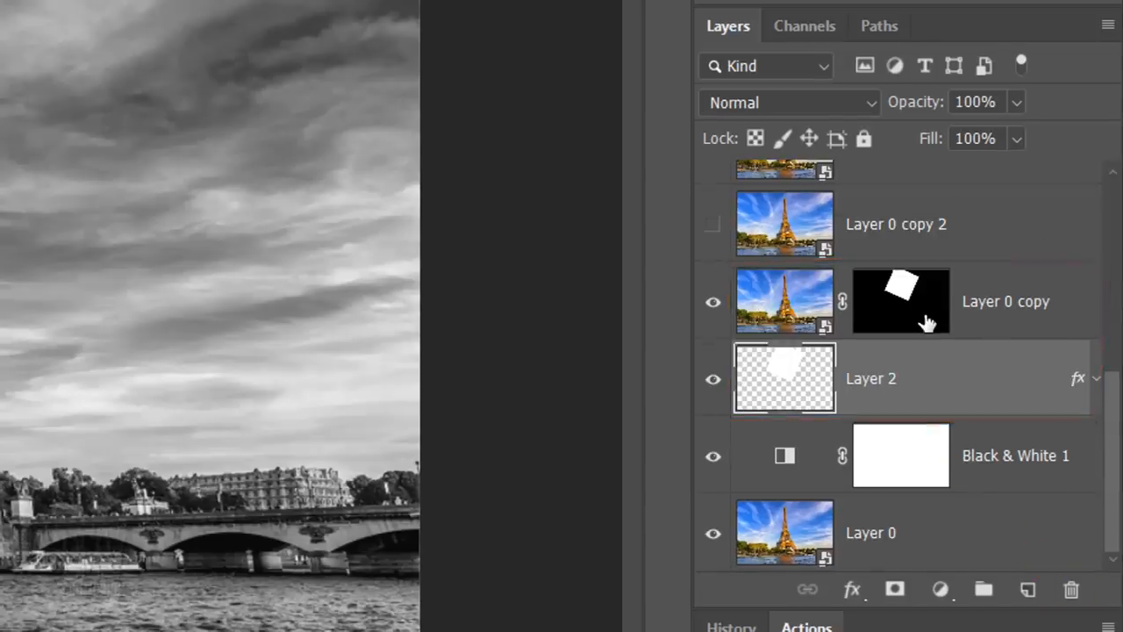
Step: Group Layer 0 copy and Layer 2 into Group 1 with Ctrl+G
click(783, 302)
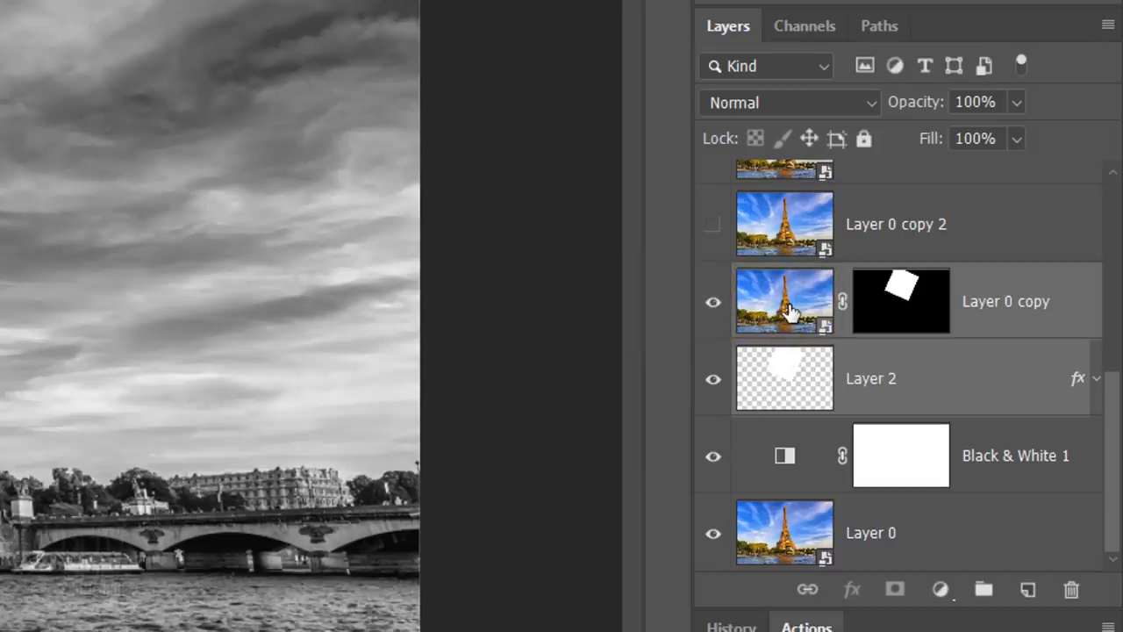
key(ctrl+g)
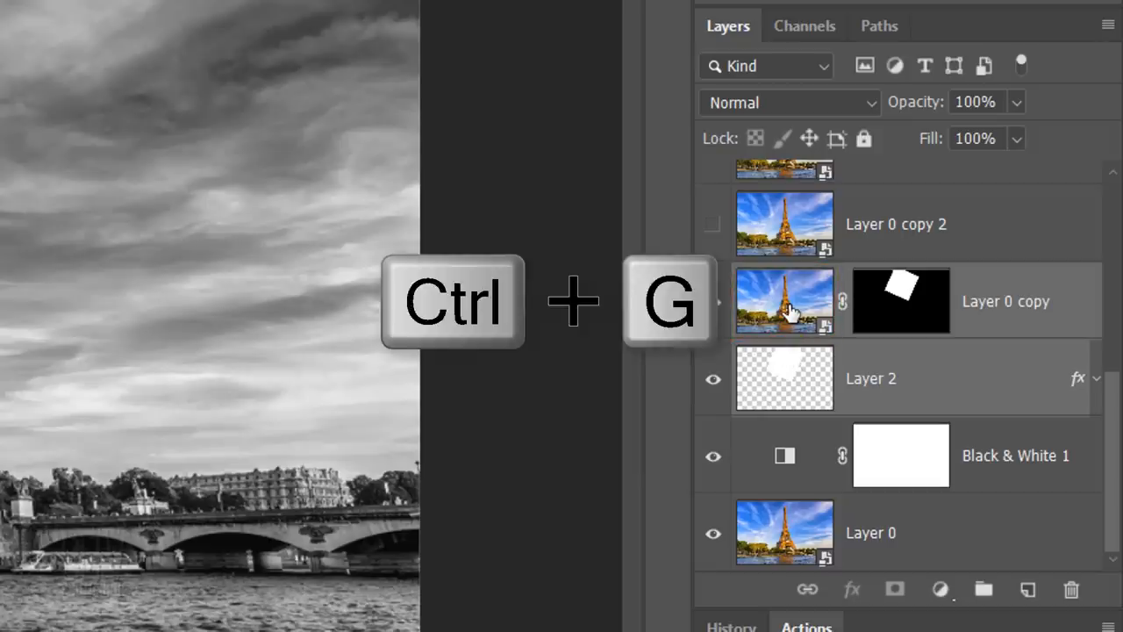
key(ctrl+g)
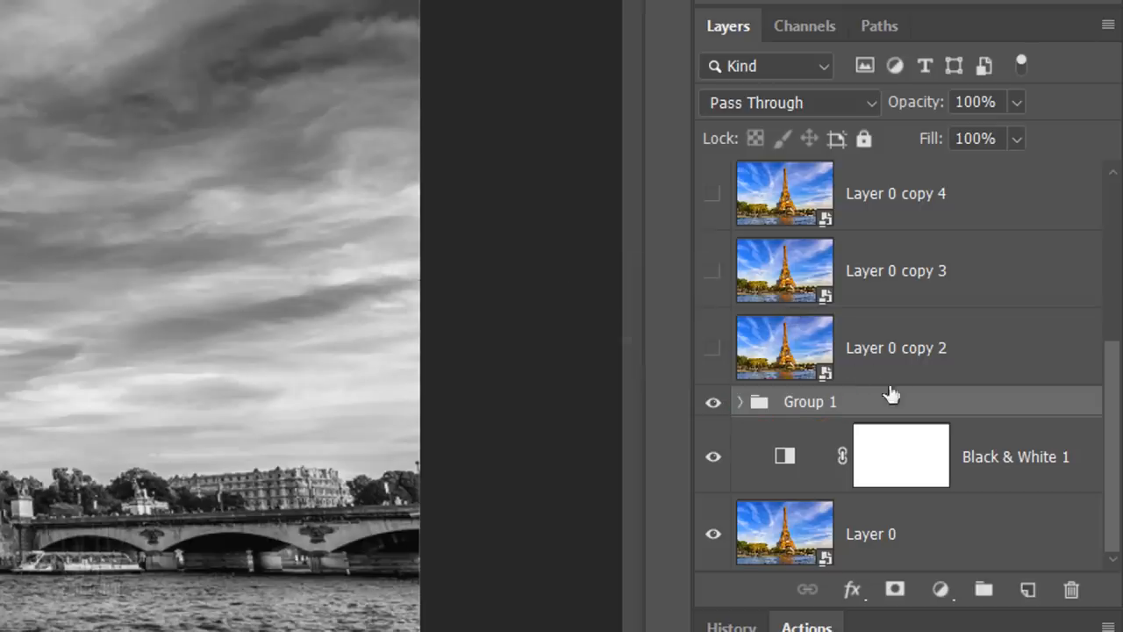
scroll(up, 3)
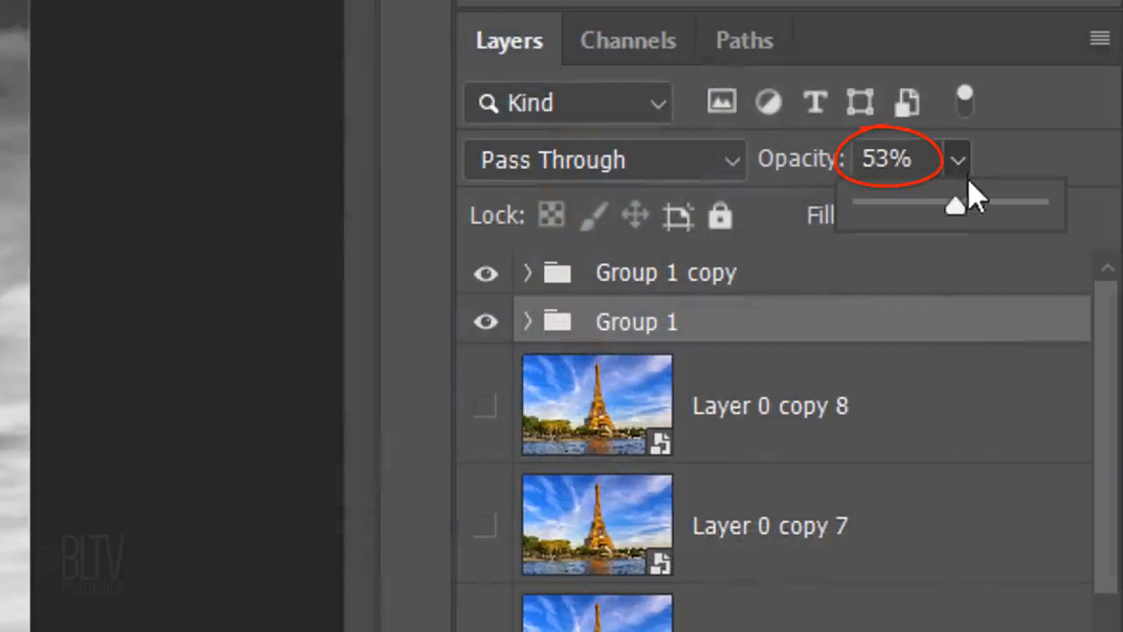
Step: Drag Group 1's Opacity slider back to 100%
drag(954, 203, 1036, 204)
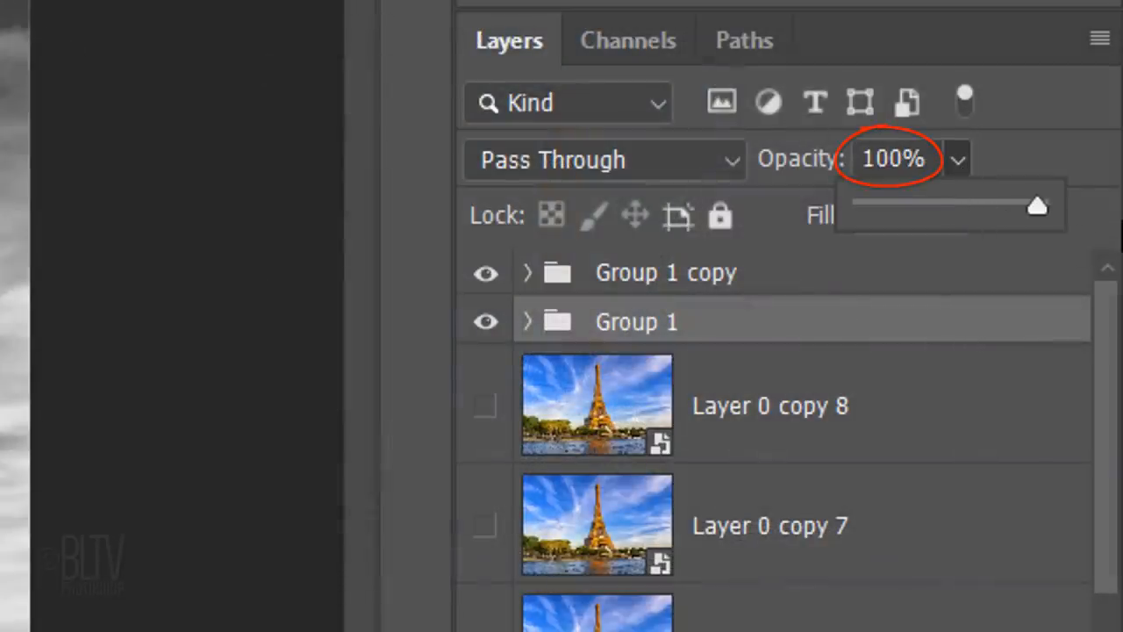
click(527, 321)
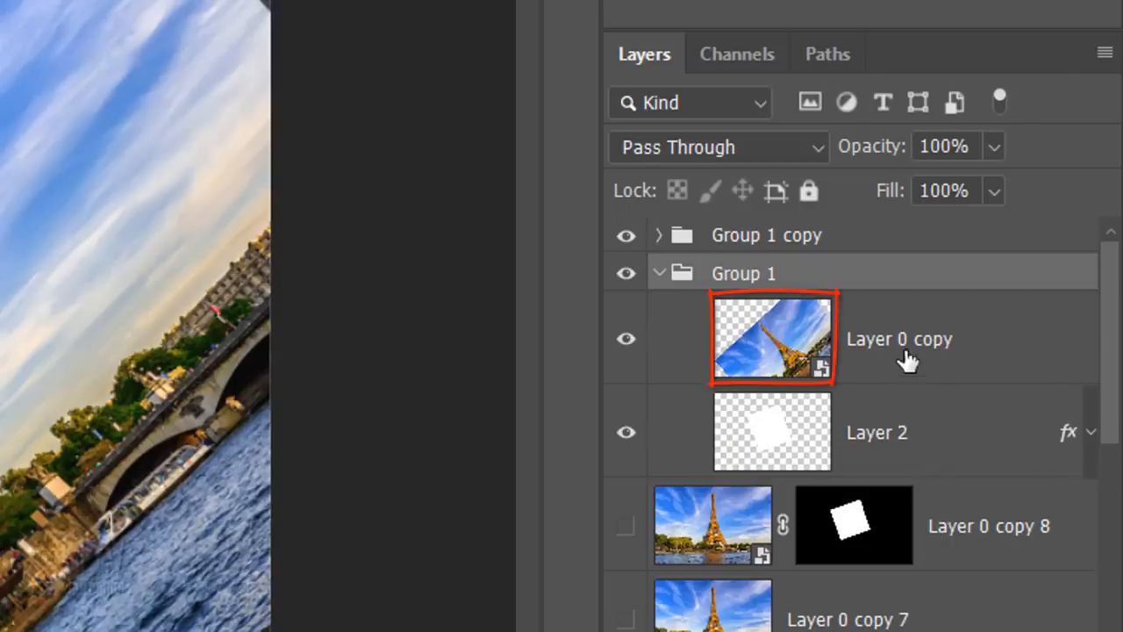
Step: Swap Group 1's old photo for the now-visible masked Layer 0 copy 8 above the white frame, then collapse the folder
click(898, 339)
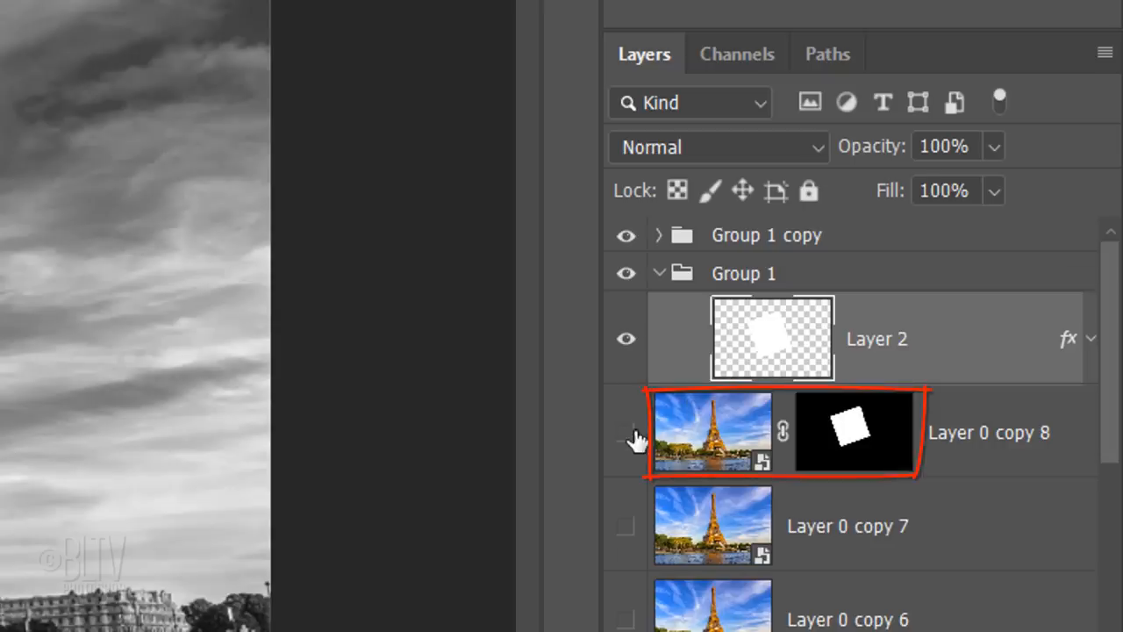
click(625, 432)
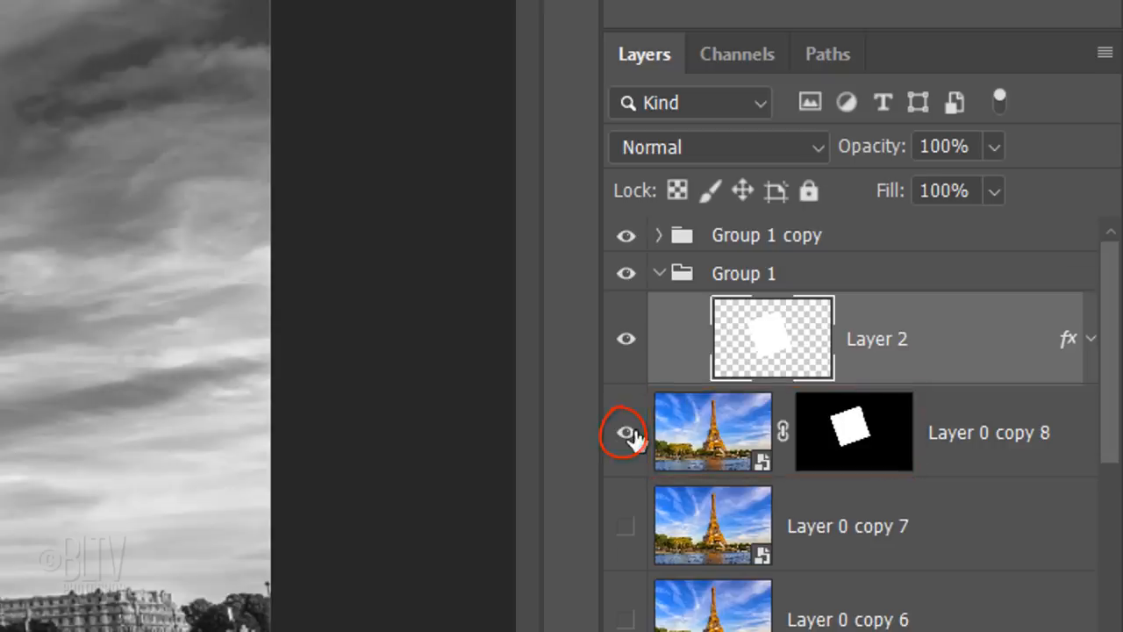
drag(713, 432, 773, 316)
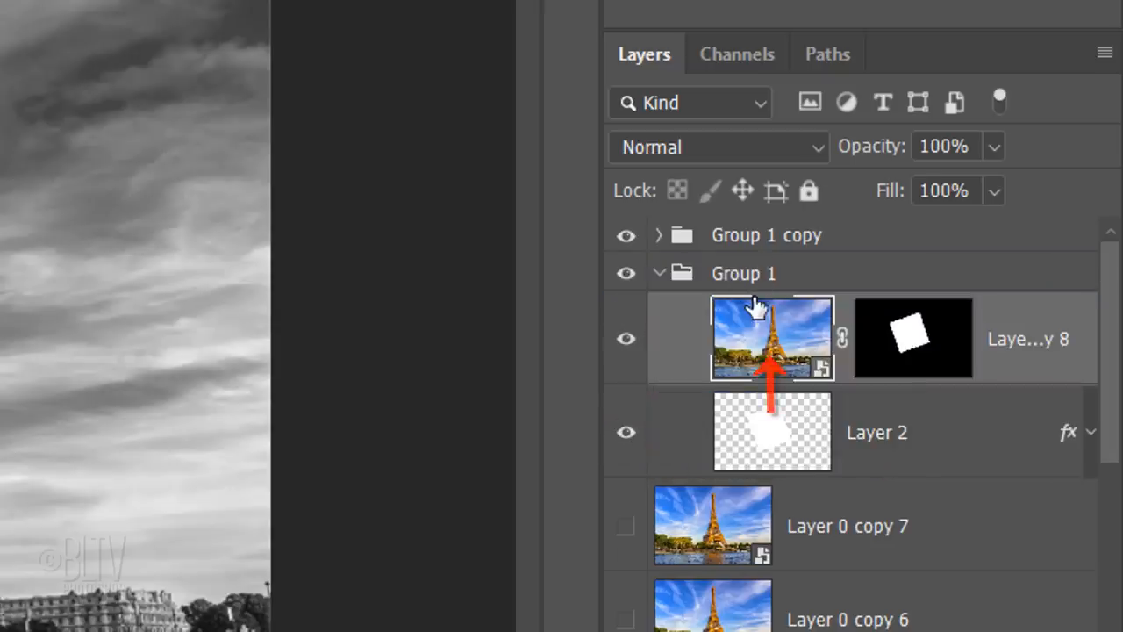
click(744, 274)
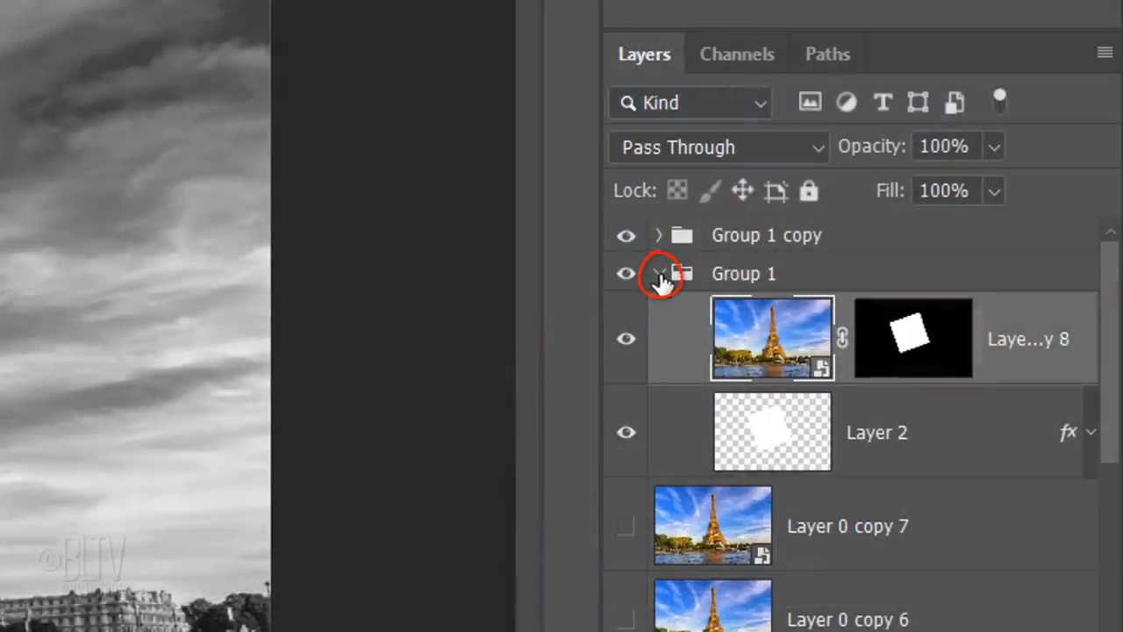
Step: Duplicate the snapshot folder with Ctrl+J to add Group 1 copy 2 at 100% opacity
key(ctrl+j)
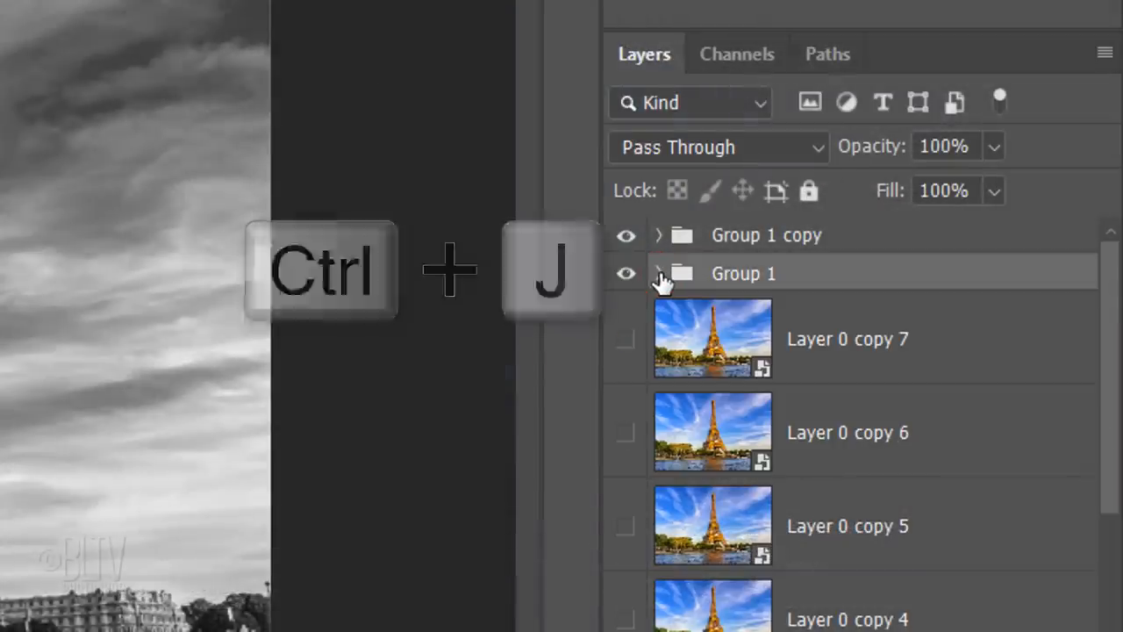
key(ctrl+j)
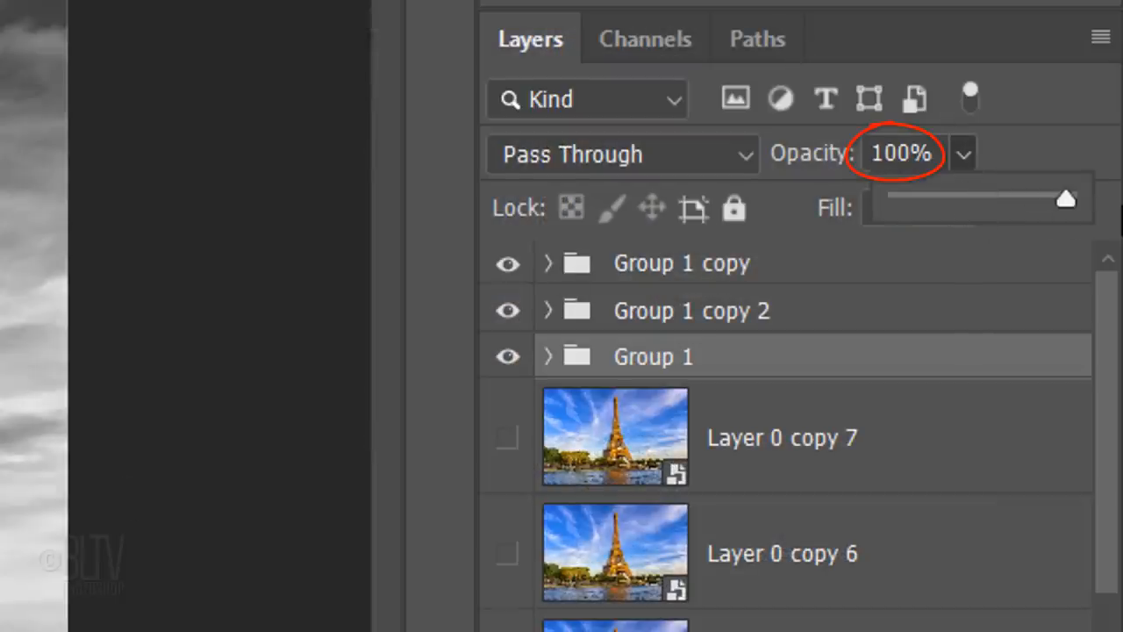
click(548, 355)
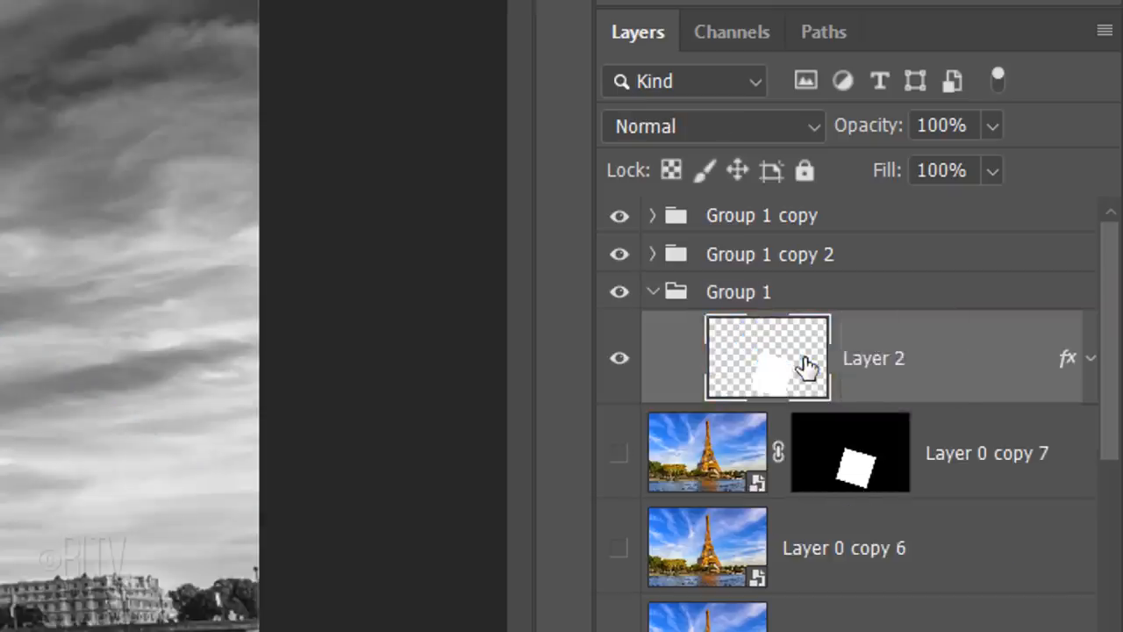
Step: Reveal masked Layer 0 copy 7 and place it inside Group 1 above the white frame layer
click(776, 453)
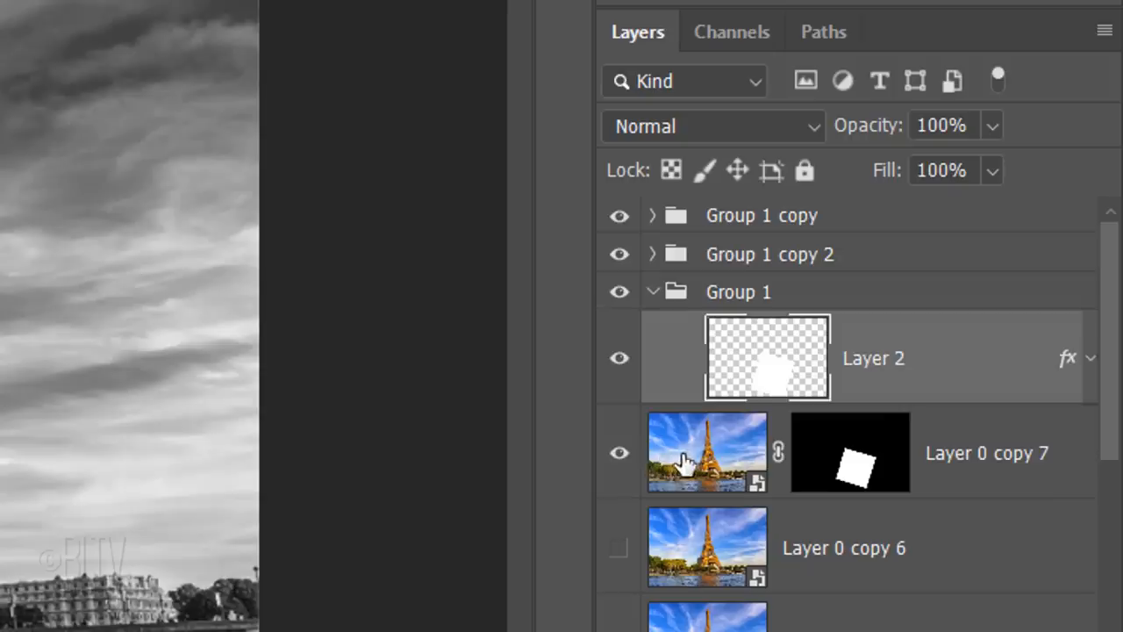
drag(706, 452, 768, 351)
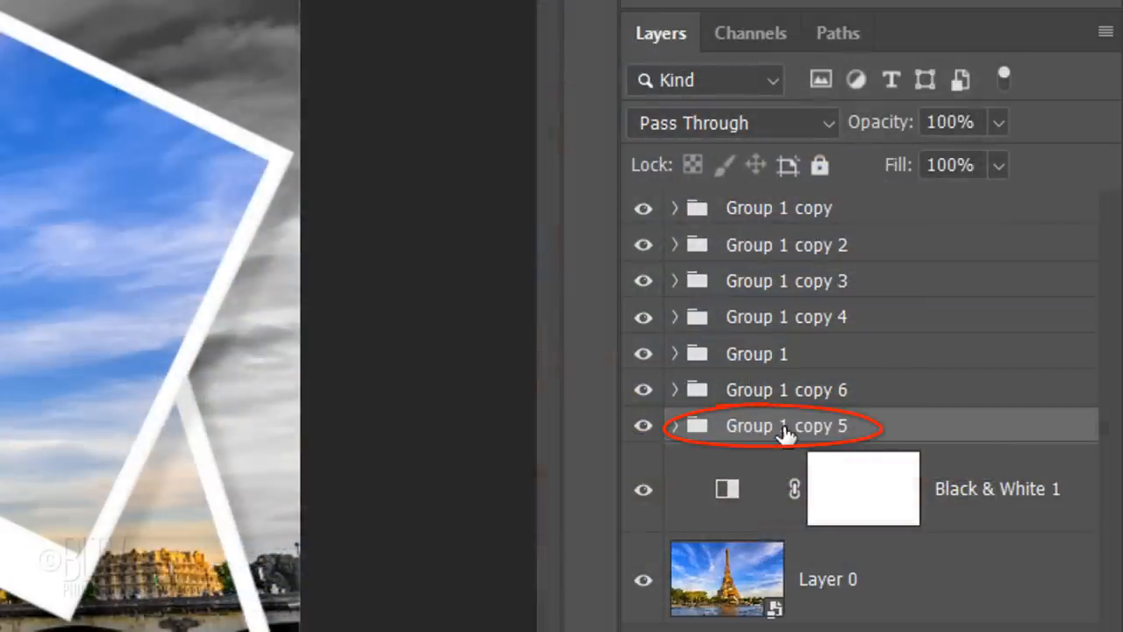
Step: Move Group 1 copy 5 above copy 6 and Group 1 copy 3 above copy 2 in the layer stack
drag(786, 427, 786, 389)
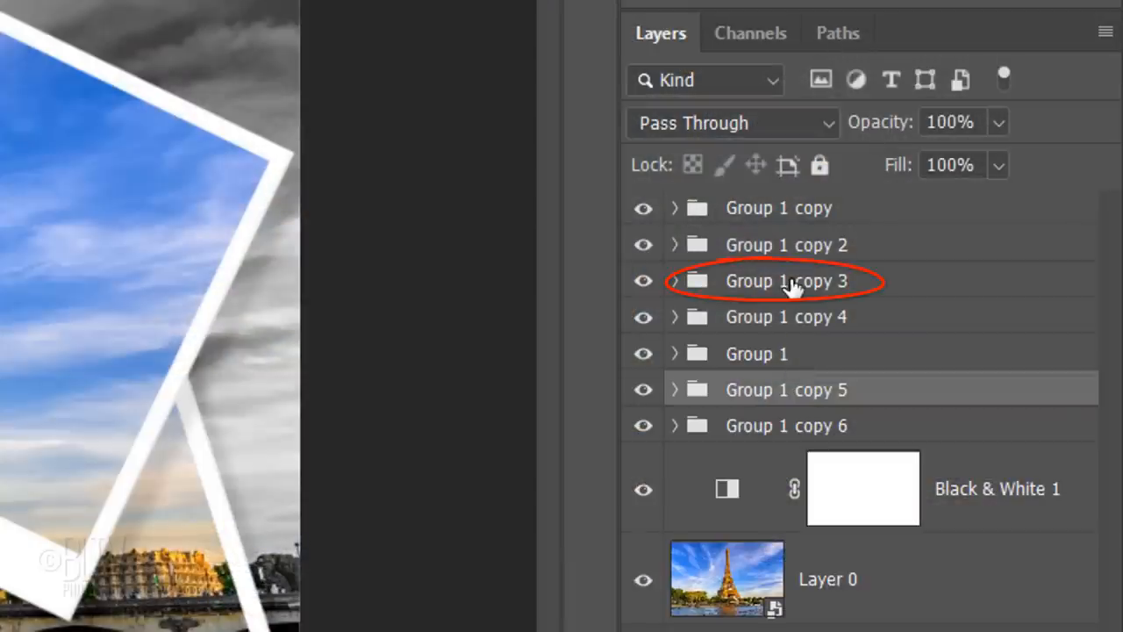
drag(786, 280, 786, 237)
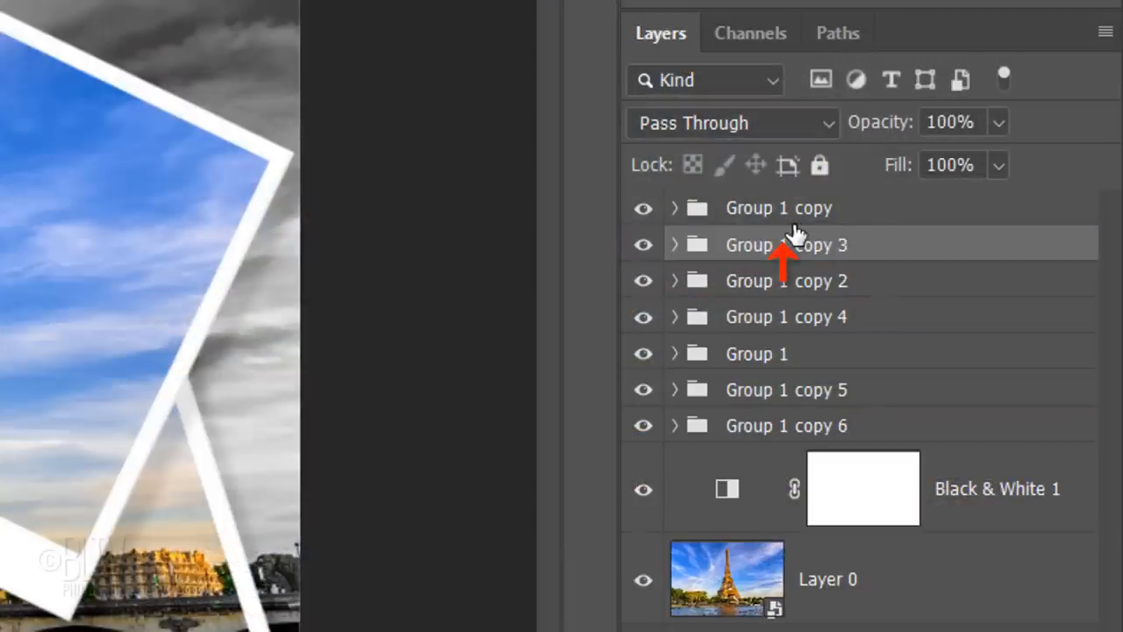